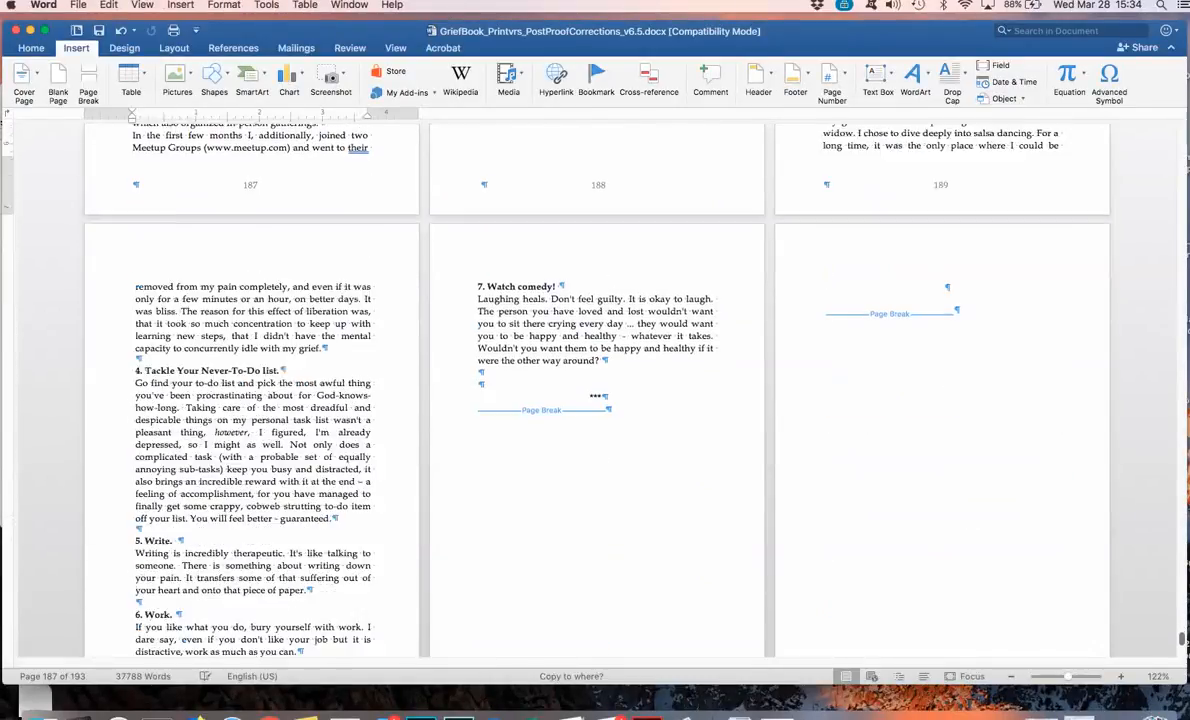
# Bring up the Print settings for the manuscript (Cmd+P) and expand the Copies & Pages pop-up
pyautogui.scroll(-3)
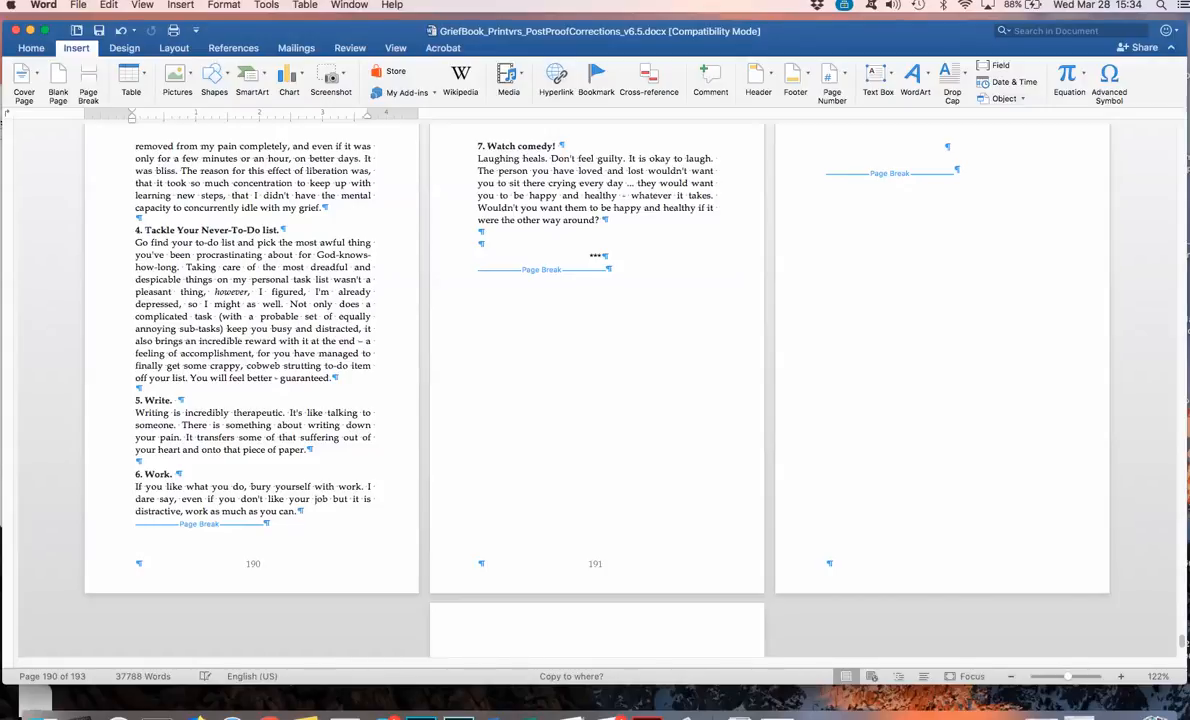
pyautogui.click(78, 6)
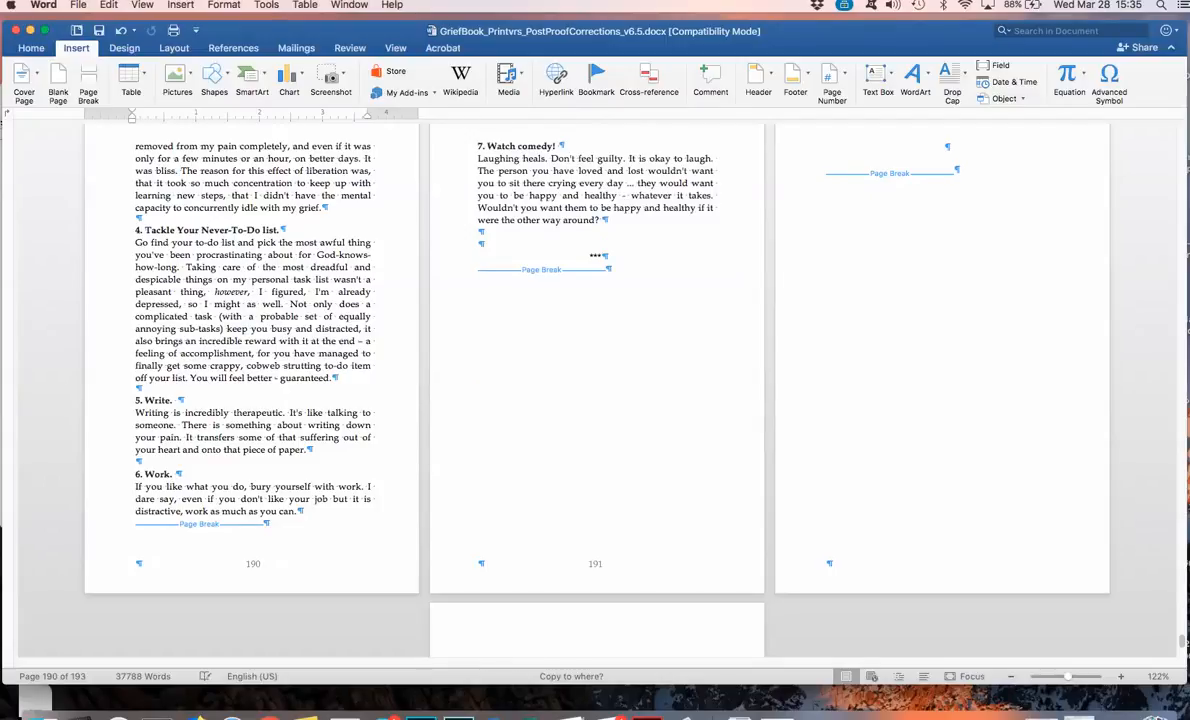
pyautogui.click(78, 4)
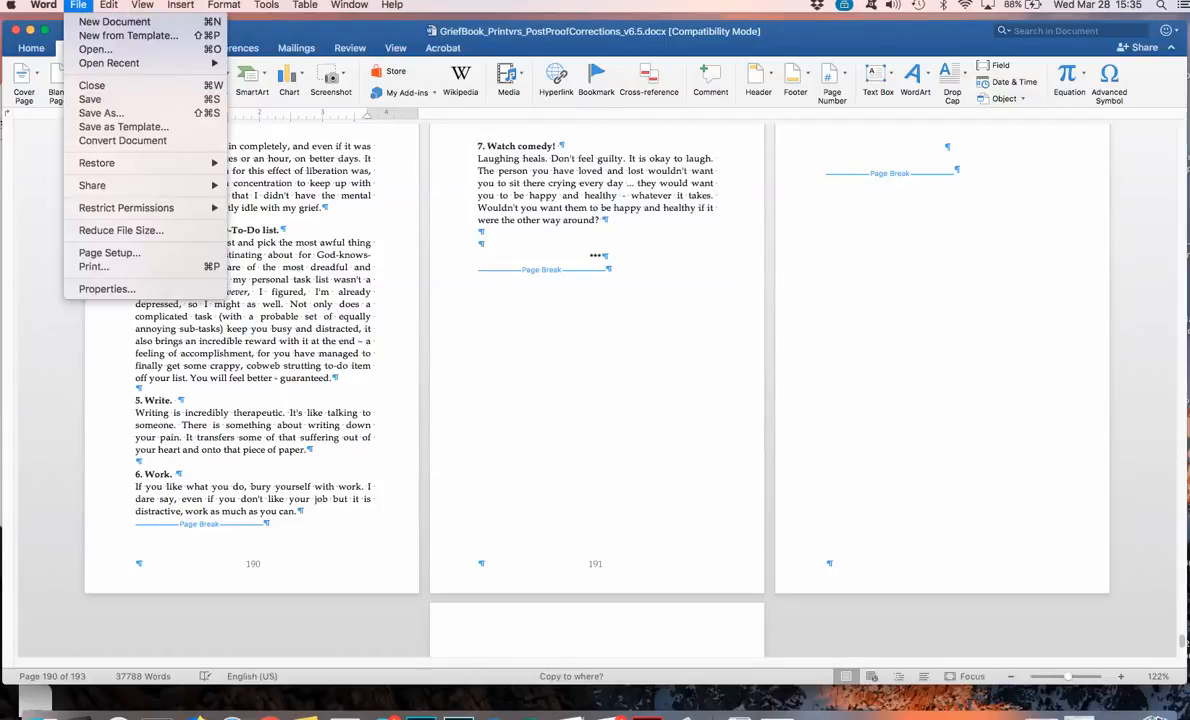
pyautogui.moveTo(122, 140)
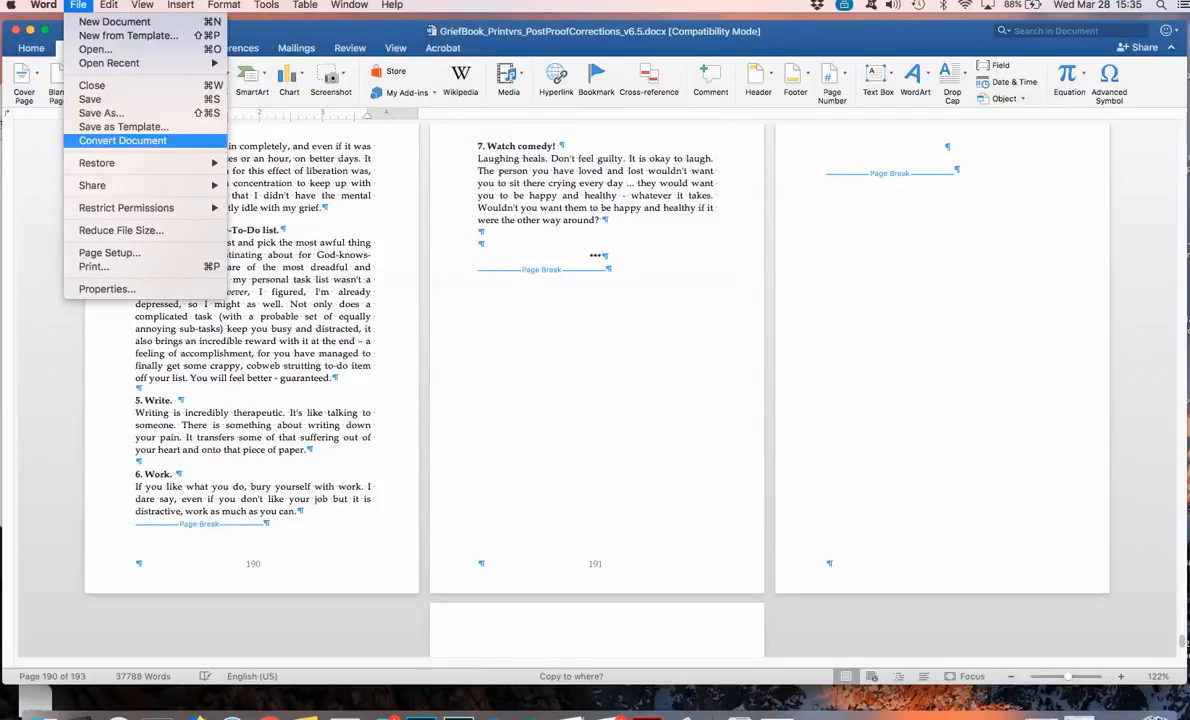
pyautogui.moveTo(100, 112)
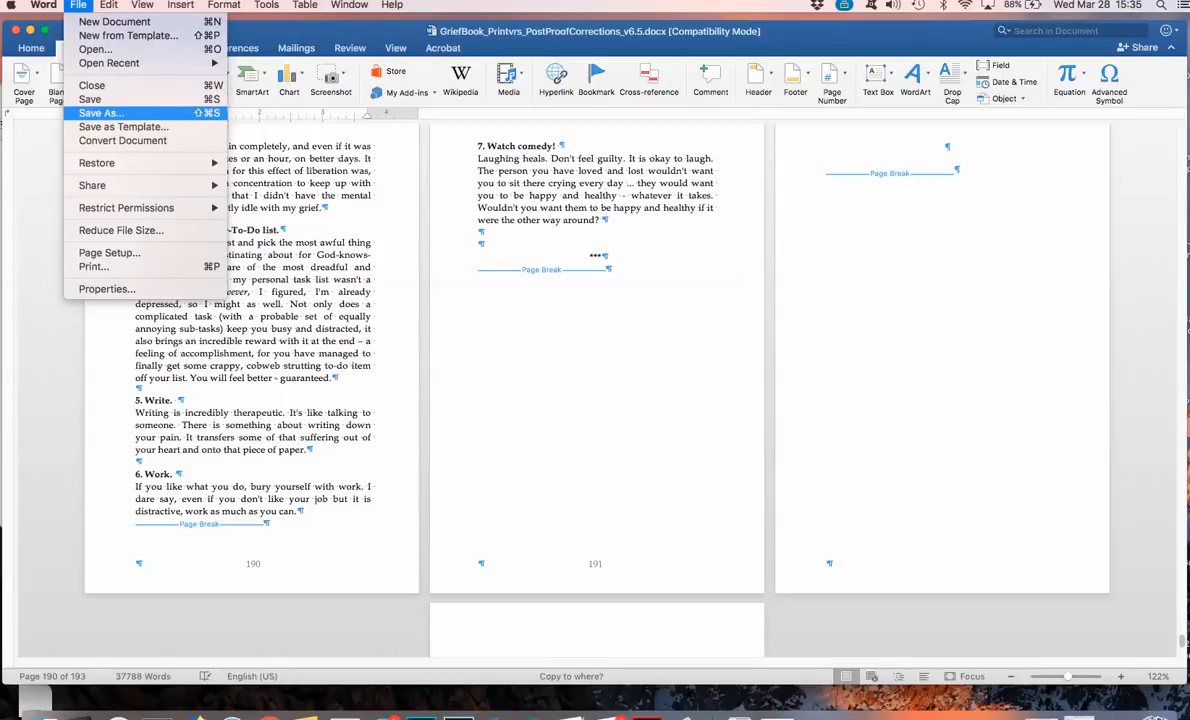
pyautogui.moveTo(122, 128)
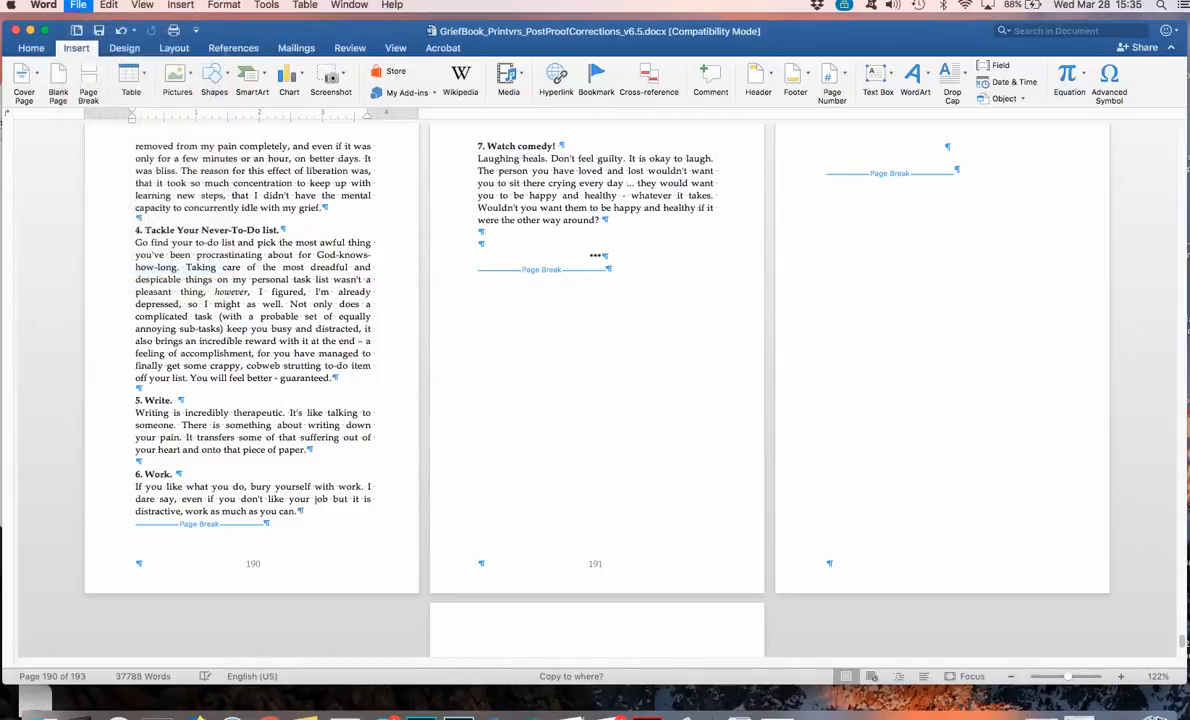
pyautogui.press('cmd+p')
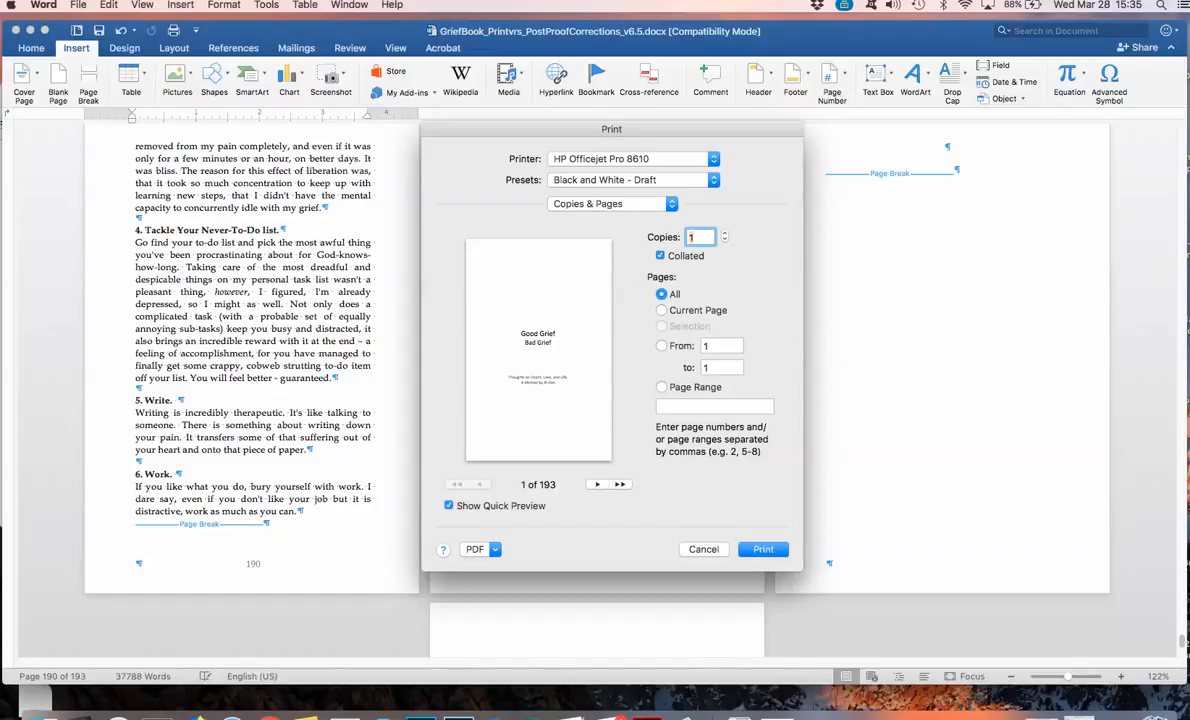
pyautogui.click(610, 204)
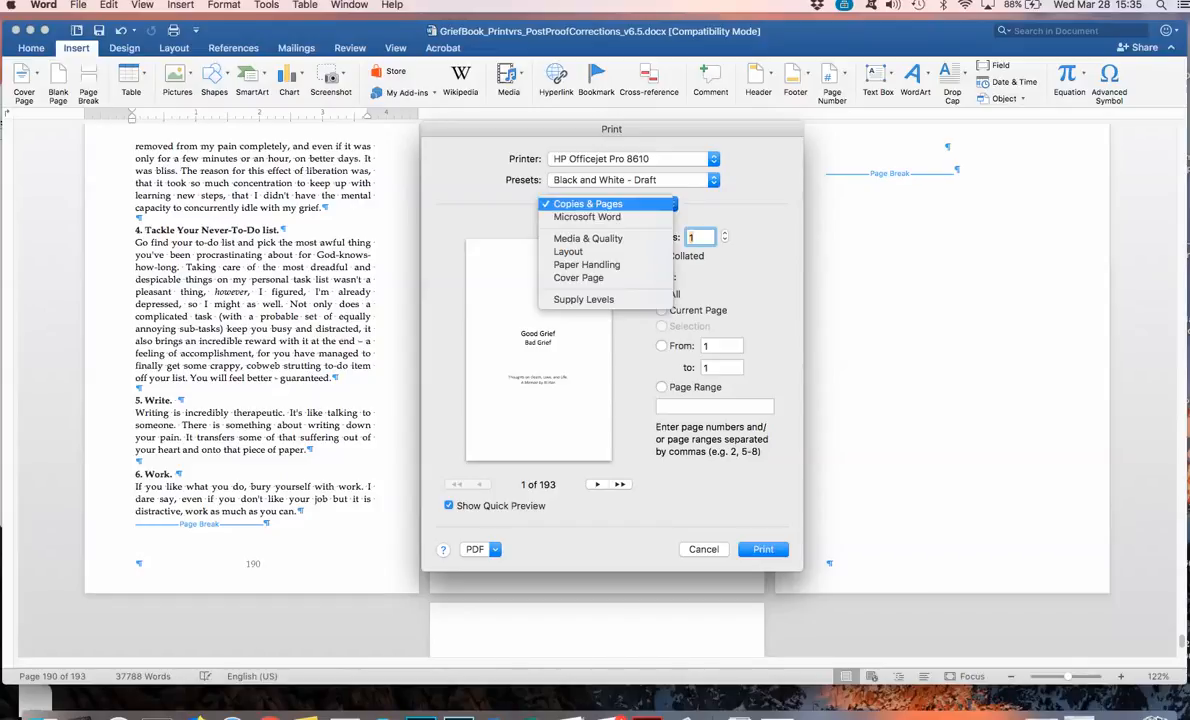
pyautogui.moveTo(588, 264)
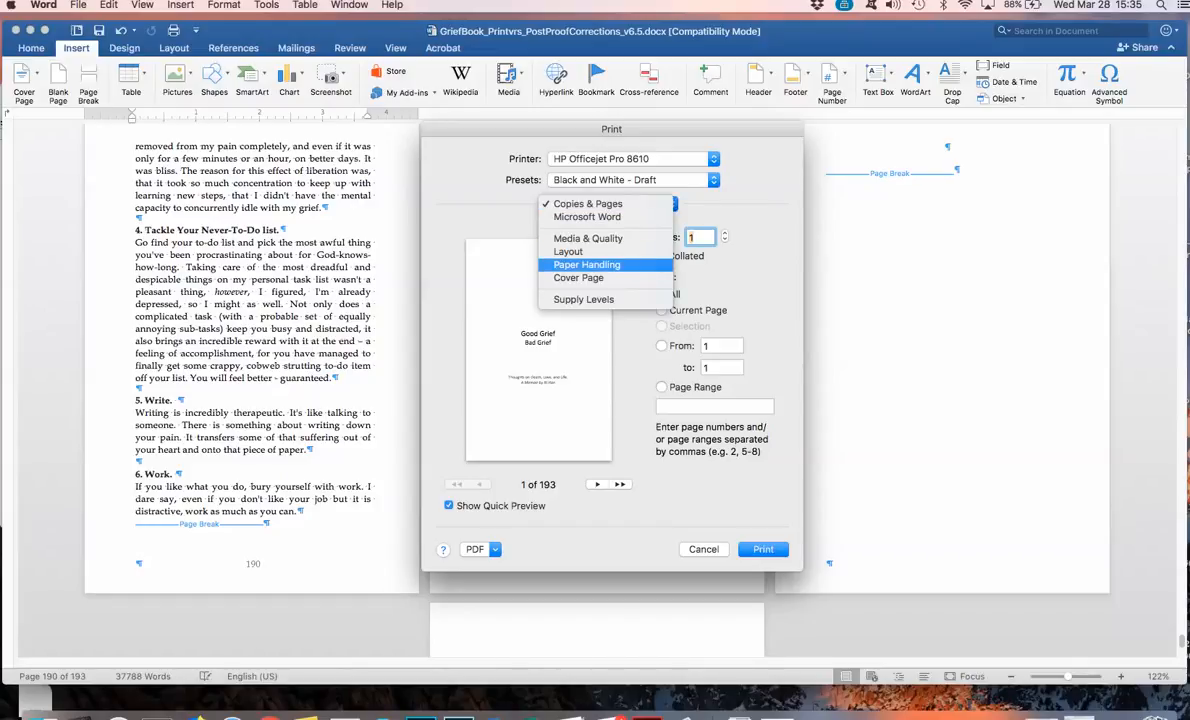
# In Paper Handling, scale to fit a 5.25x8 destination paper size, scaling down only
pyautogui.click(588, 264)
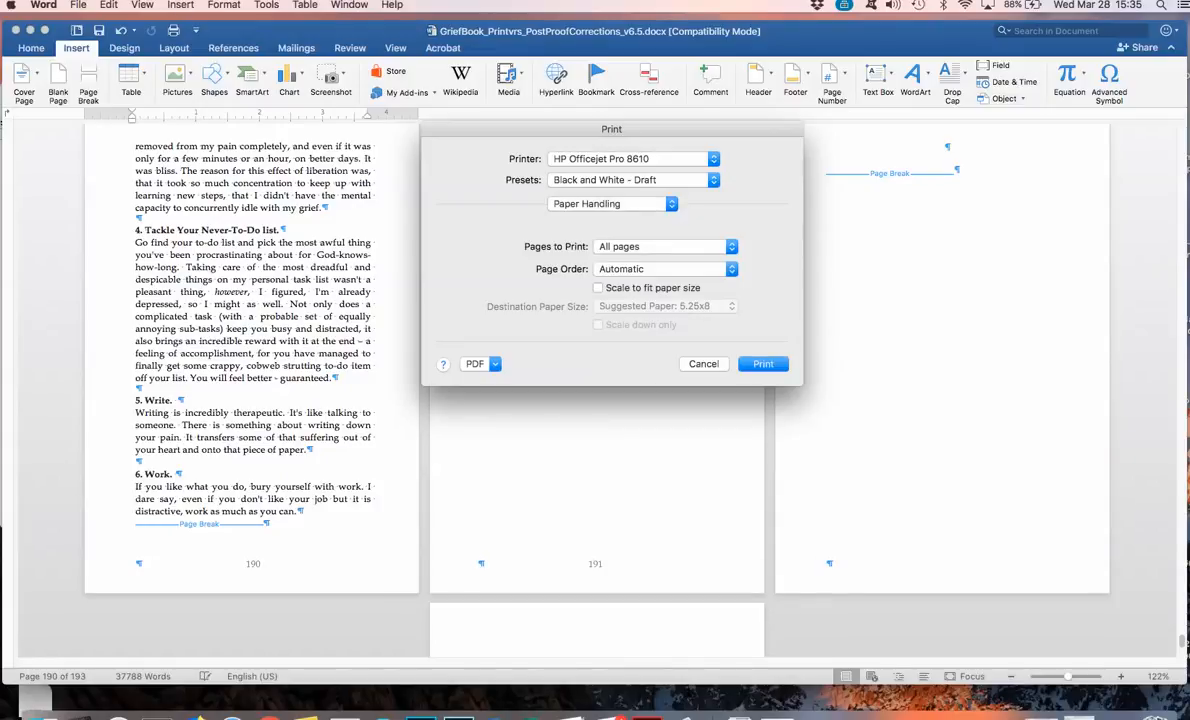
pyautogui.click(664, 306)
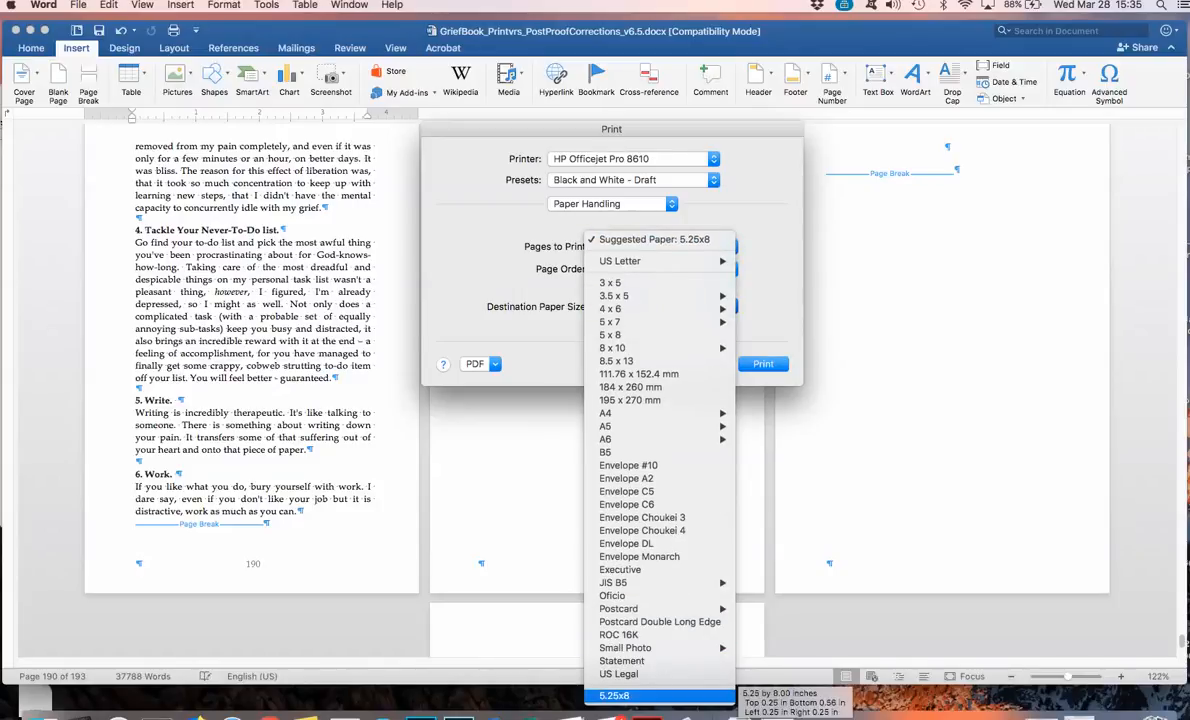
pyautogui.click(612, 696)
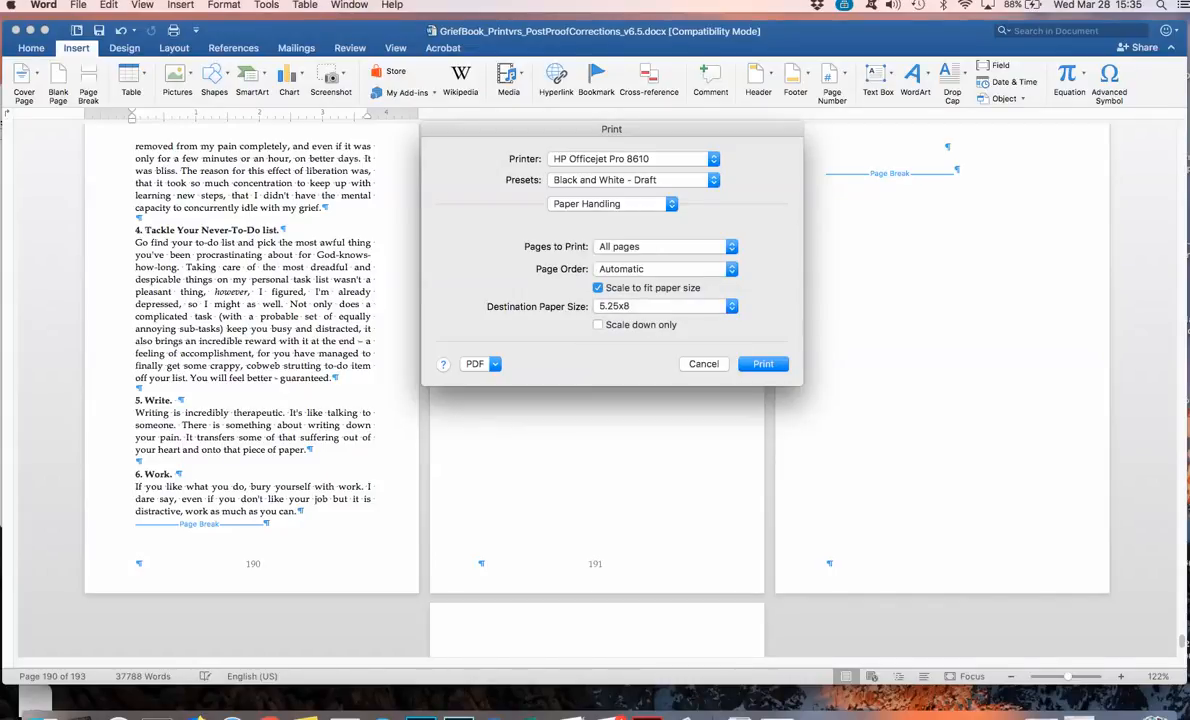
pyautogui.click(596, 324)
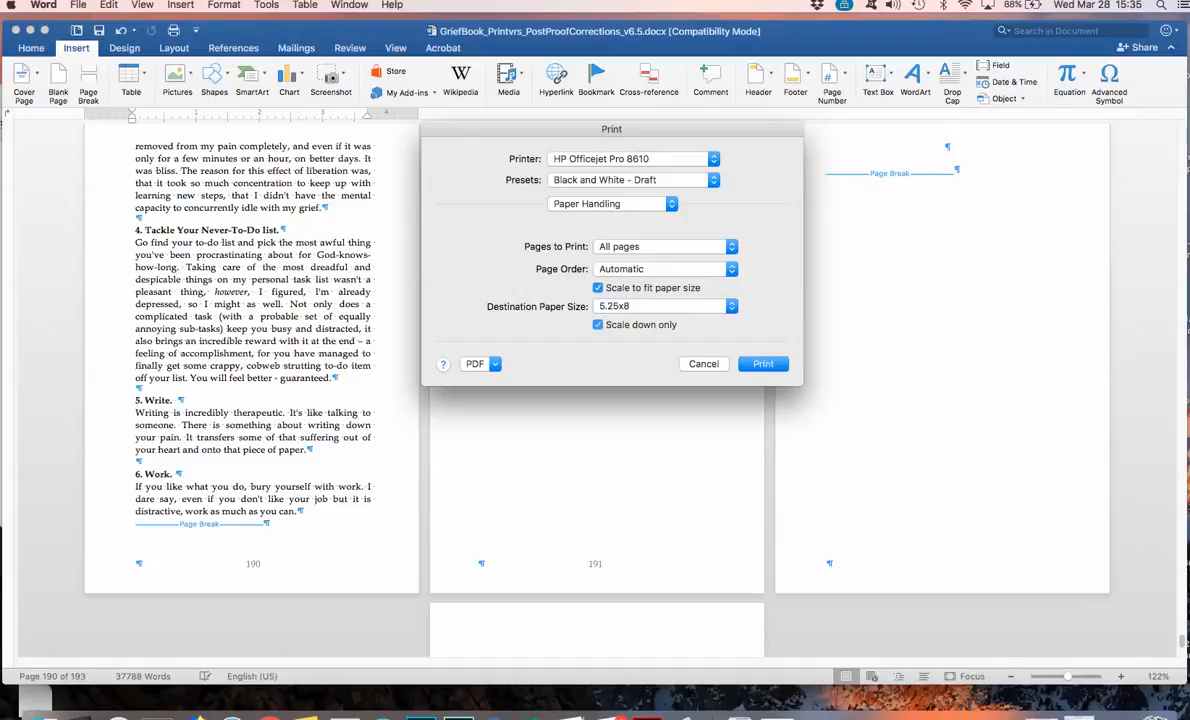
pyautogui.click(480, 364)
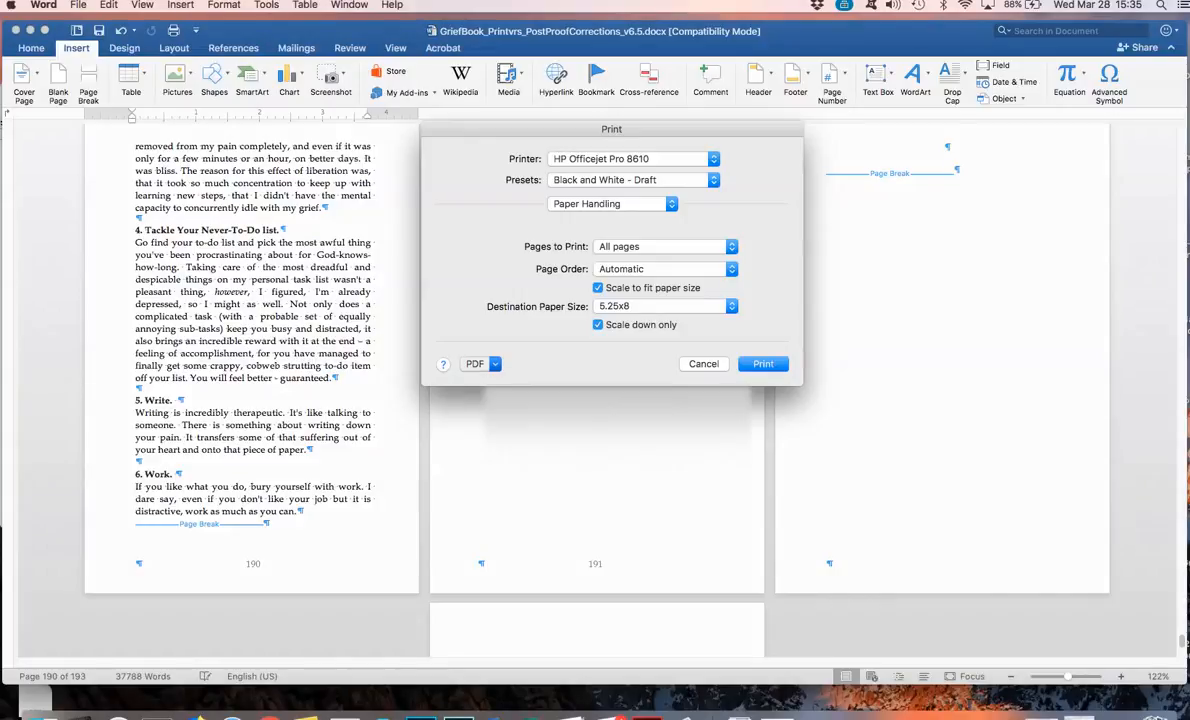
# Save the printout as a PDF in the writings folder, replacing the existing same-named file
pyautogui.click(476, 364)
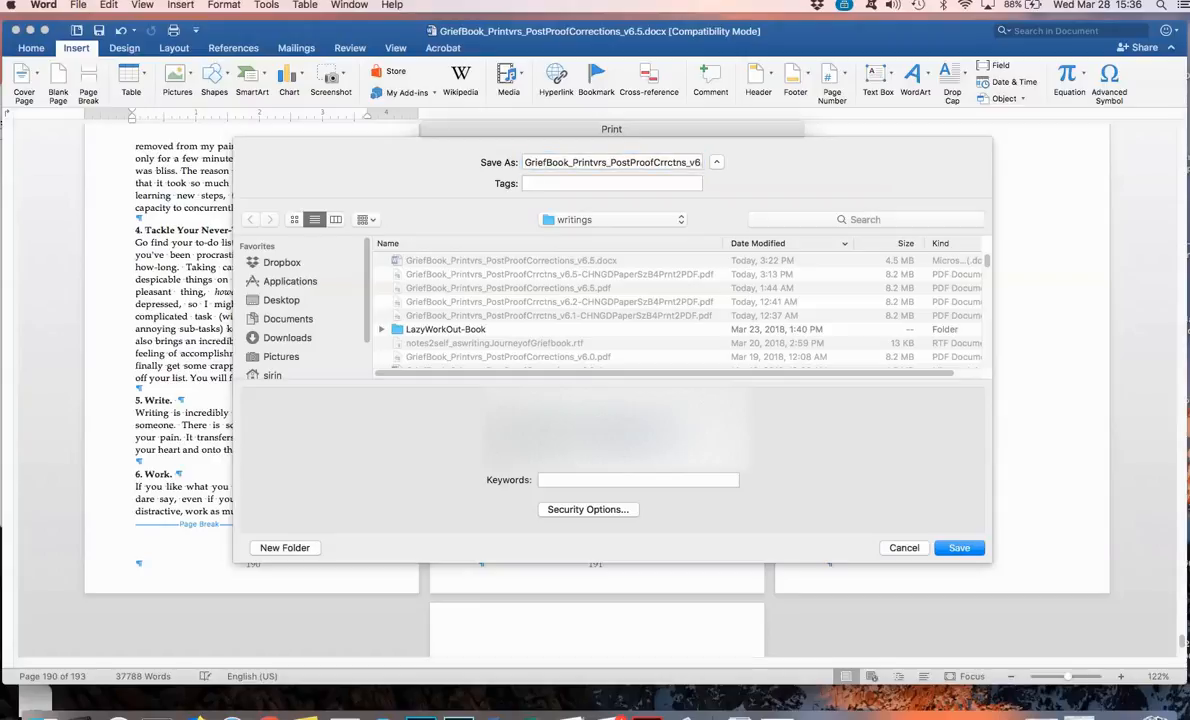
pyautogui.click(958, 548)
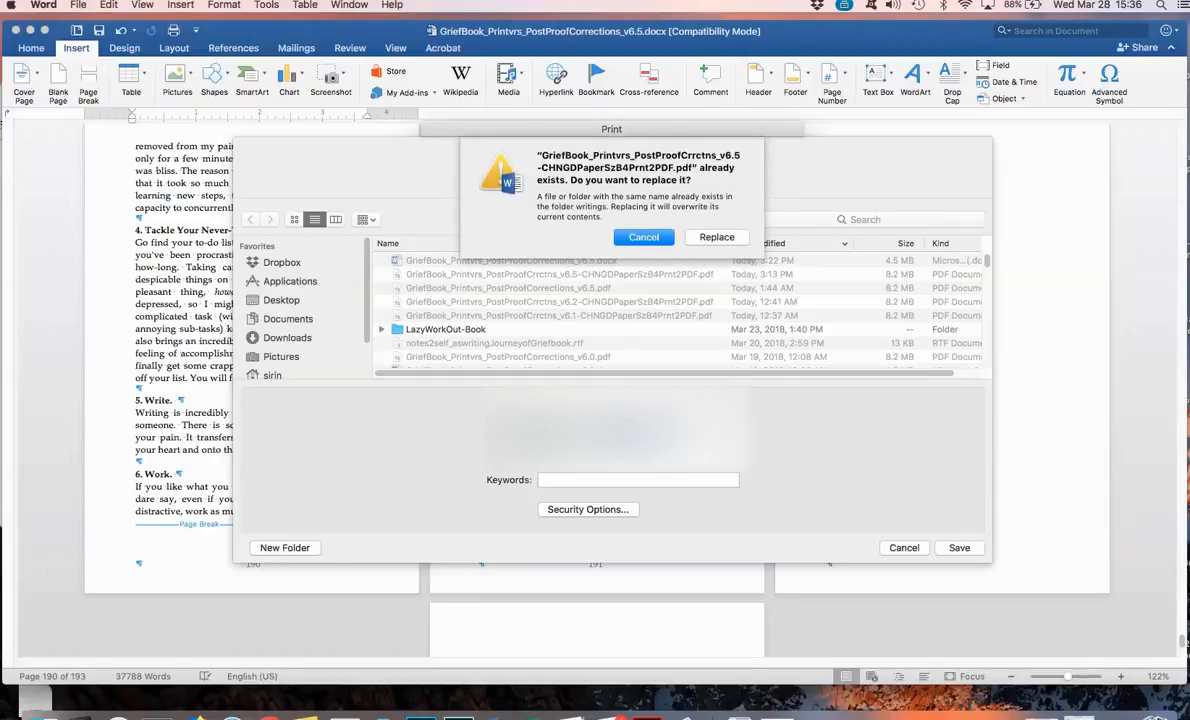
pyautogui.click(644, 236)
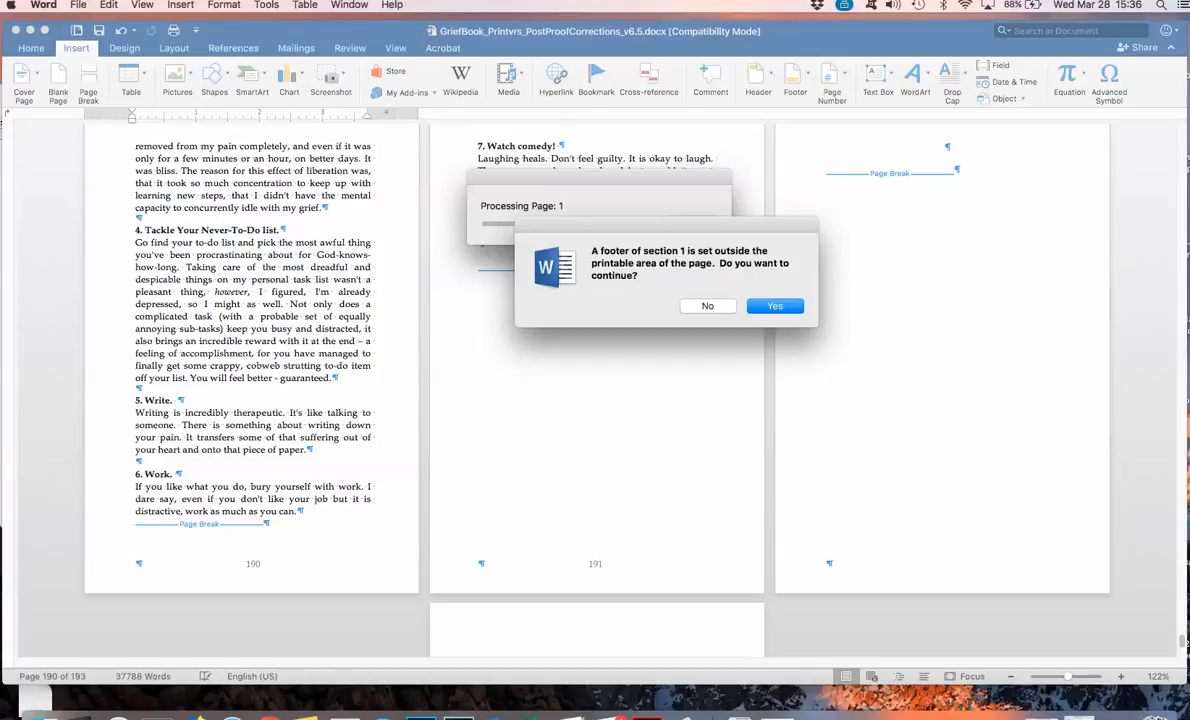
# Answer Yes to each section-footer-outside-printable-area warning so the PDF export finishes
pyautogui.click(774, 306)
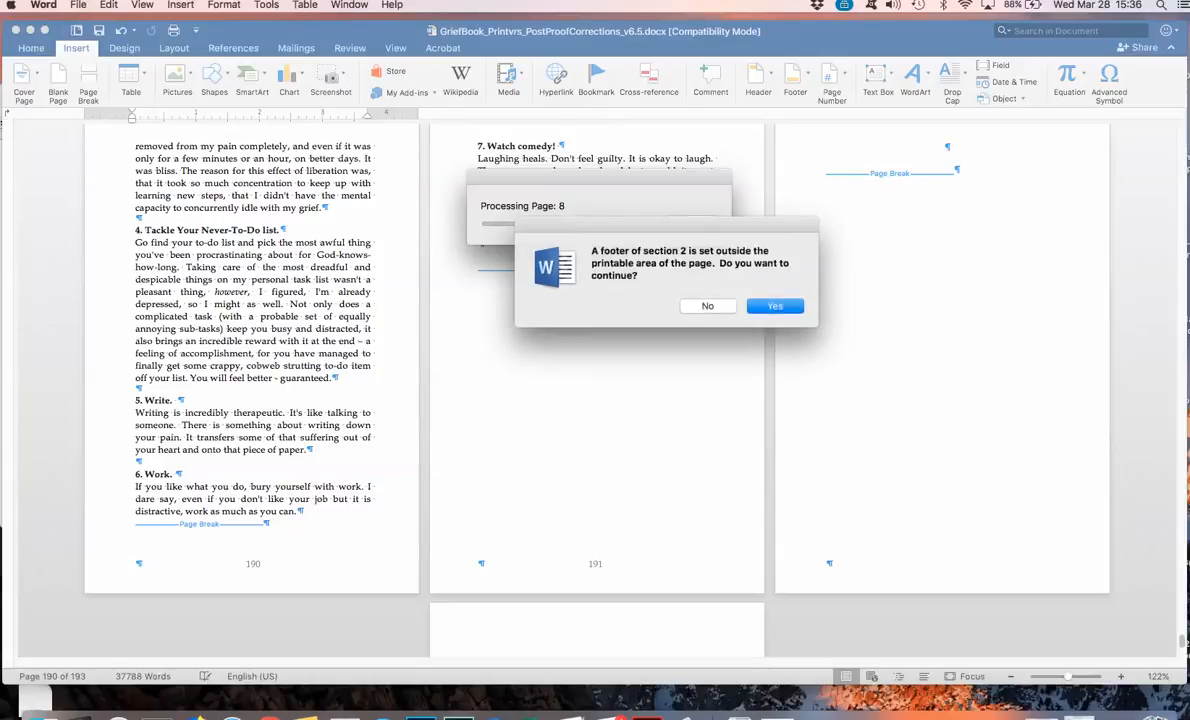
pyautogui.click(774, 306)
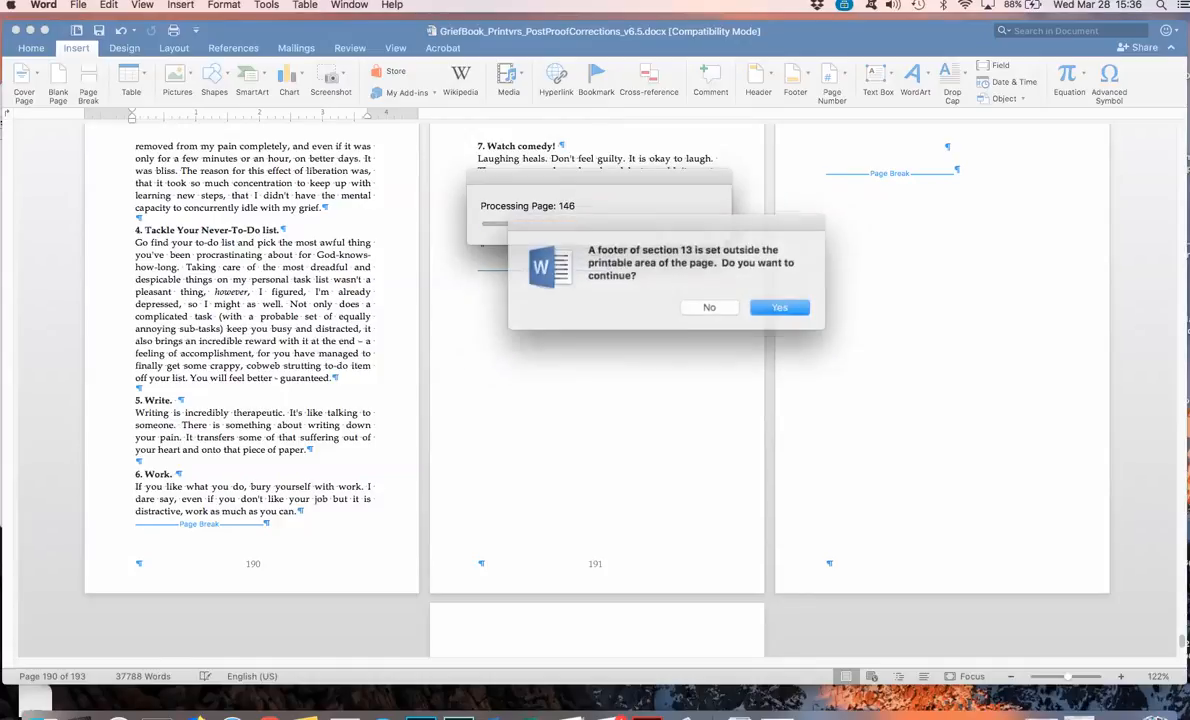
pyautogui.click(780, 306)
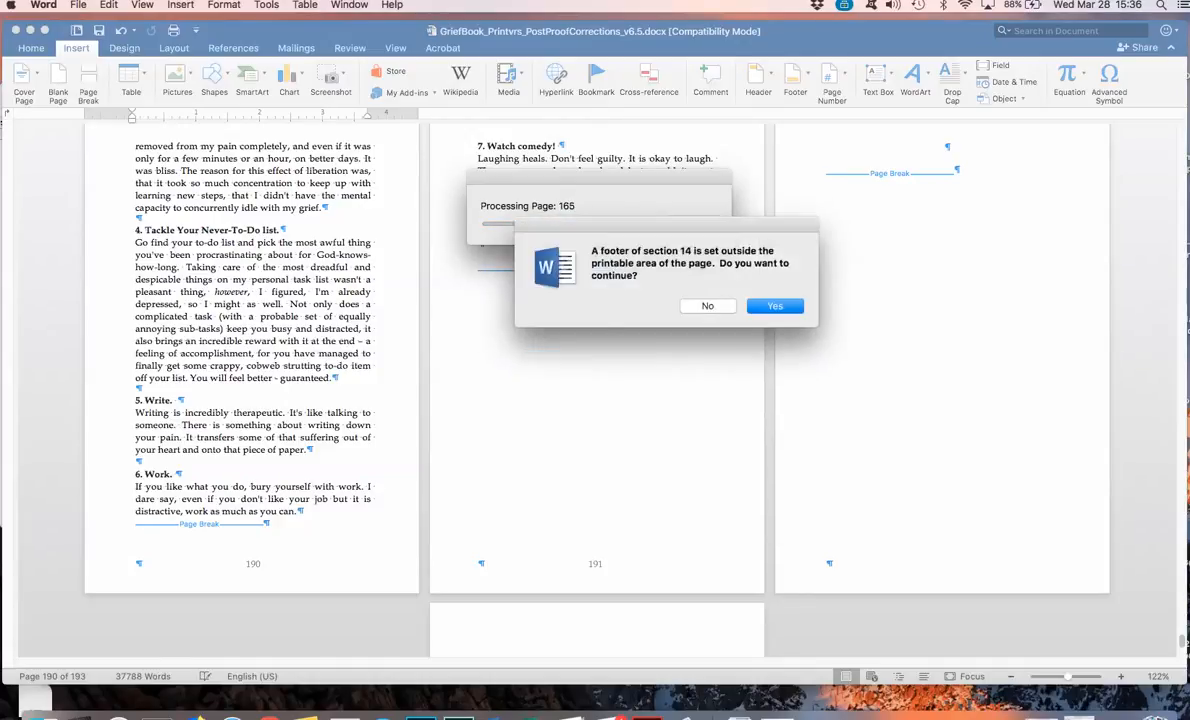
pyautogui.click(774, 306)
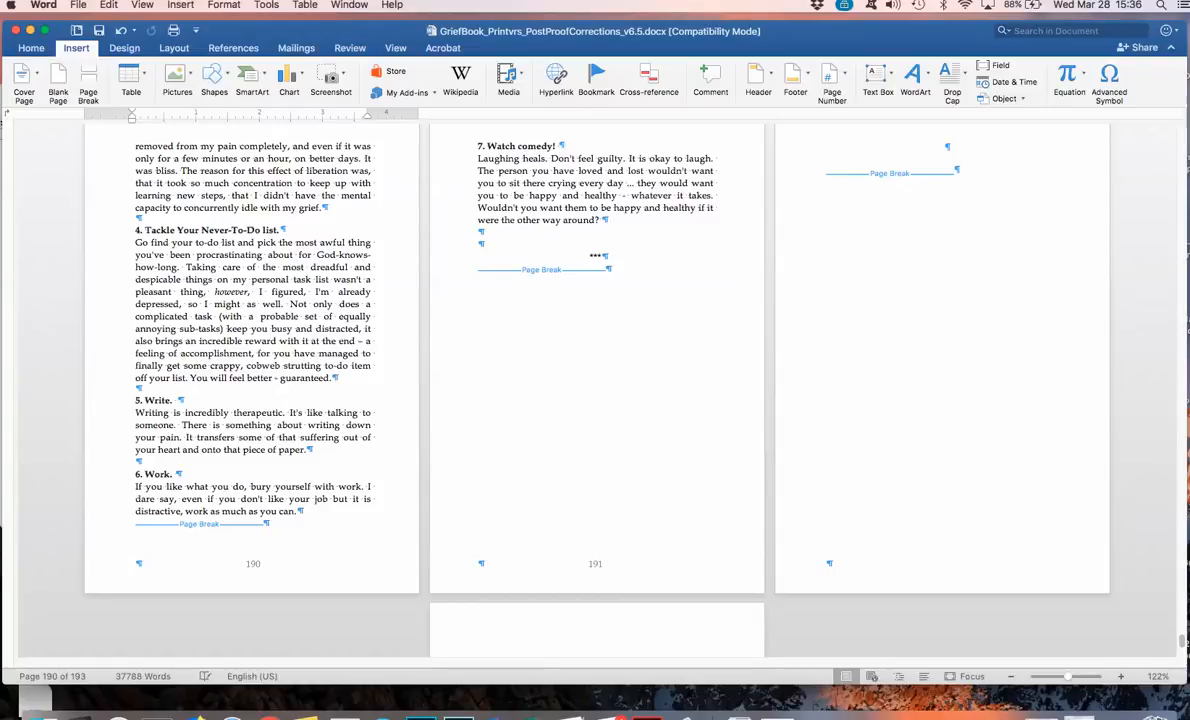
pyautogui.moveTo(648, 716)
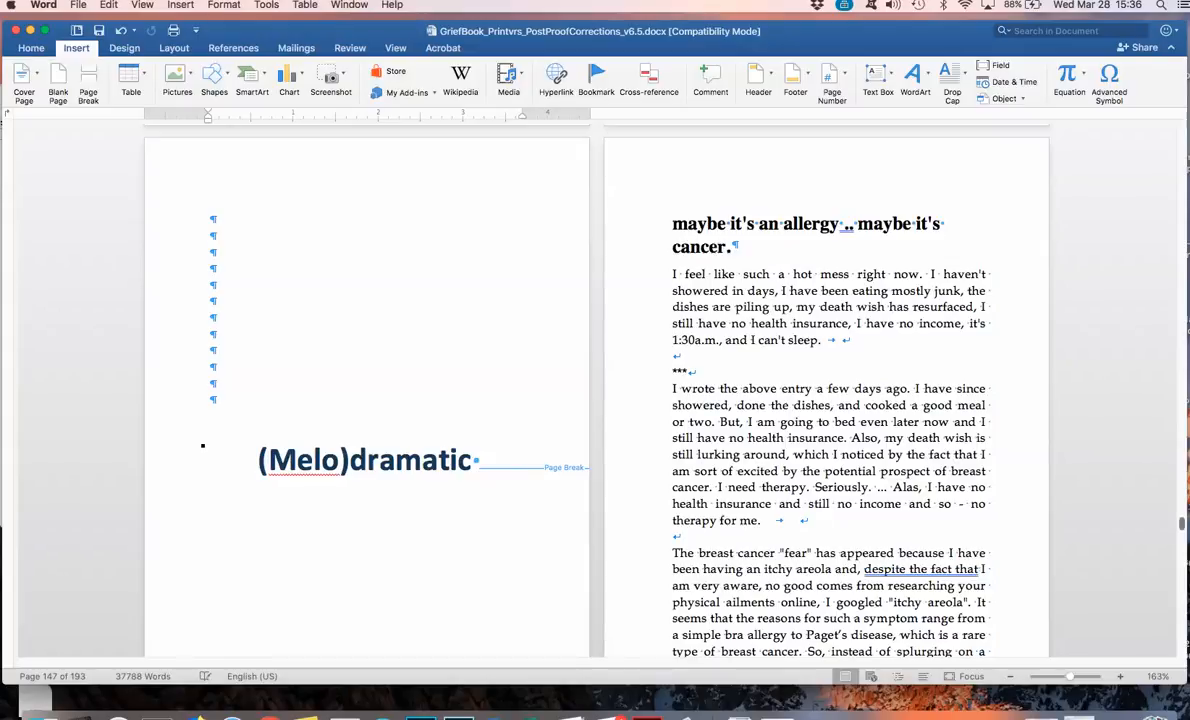
pyautogui.scroll(-3)
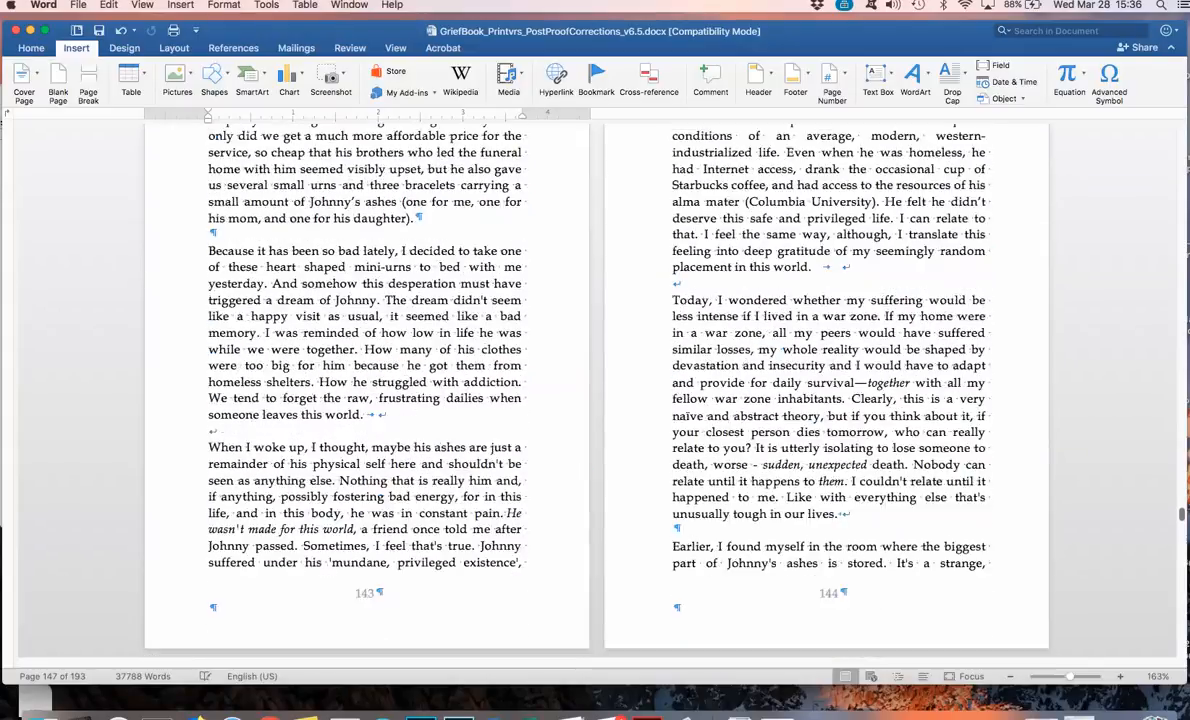
pyautogui.scroll(-3)
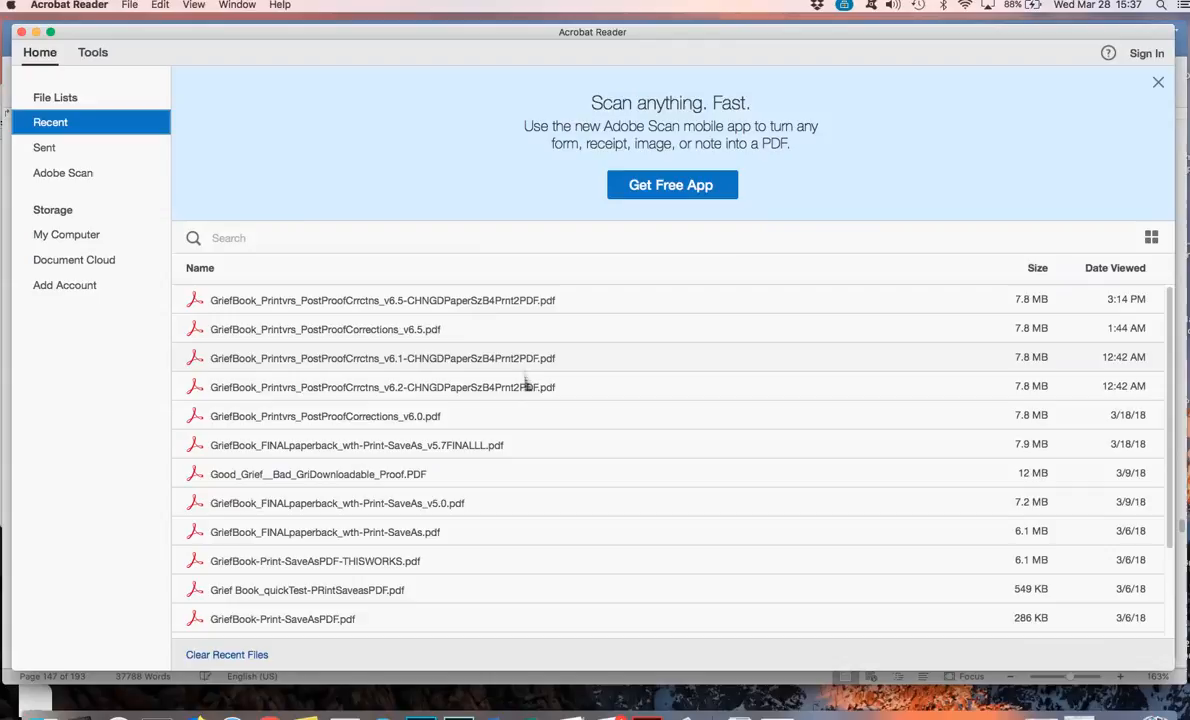
# From Recent, open GriefBook_Printvrs_PostProofCrrctns_v6.5-CHNGDPaperSz84Prnt2PDF.pdf showing the Good Grief title page
pyautogui.click(128, 4)
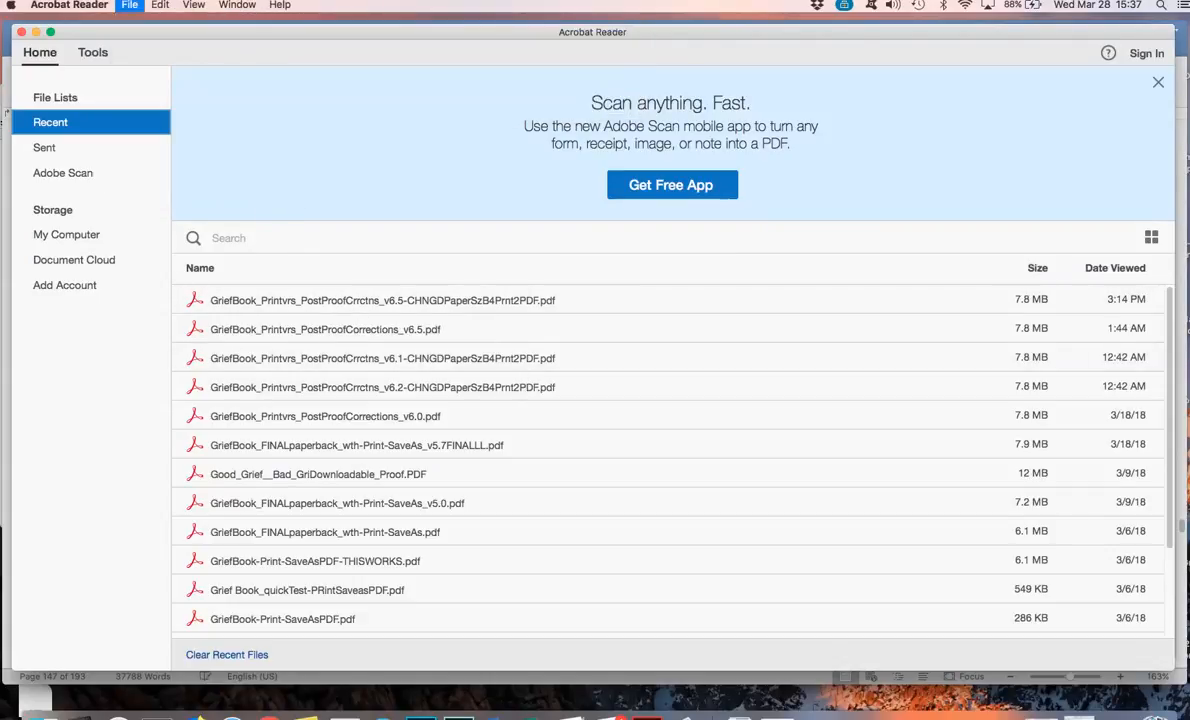
pyautogui.doubleClick(382, 300)
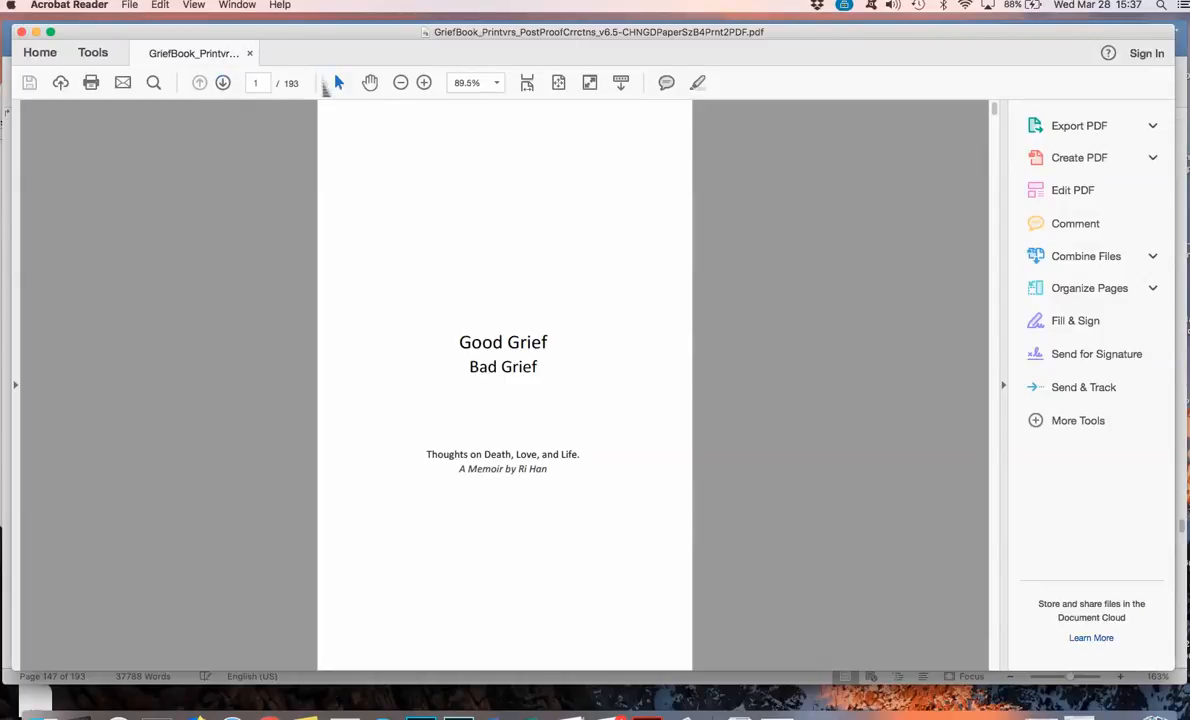
pyautogui.click(400, 82)
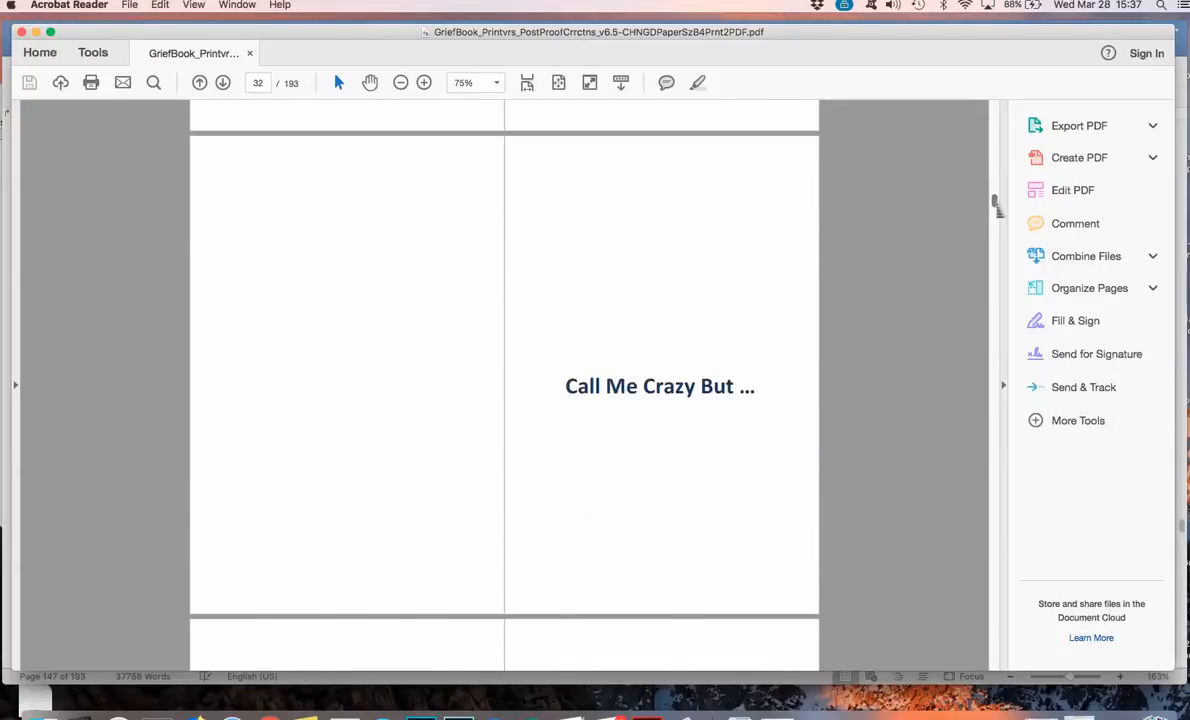
pyautogui.scroll(-3)
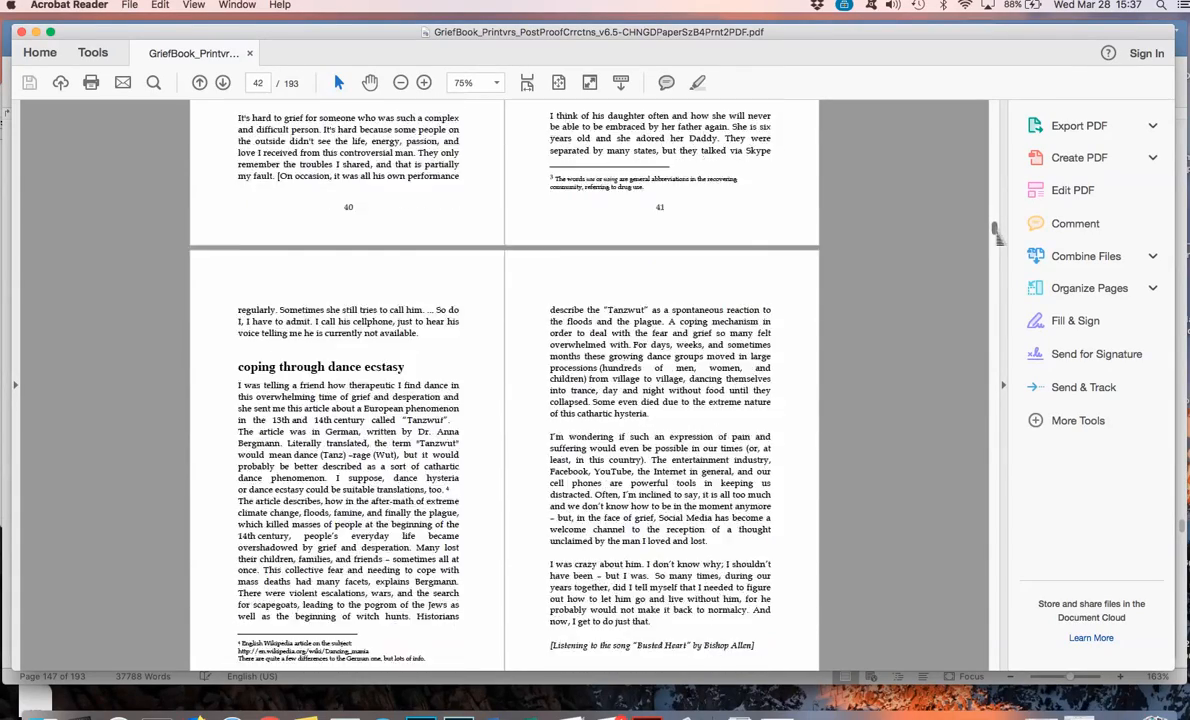
pyautogui.scroll(-3)
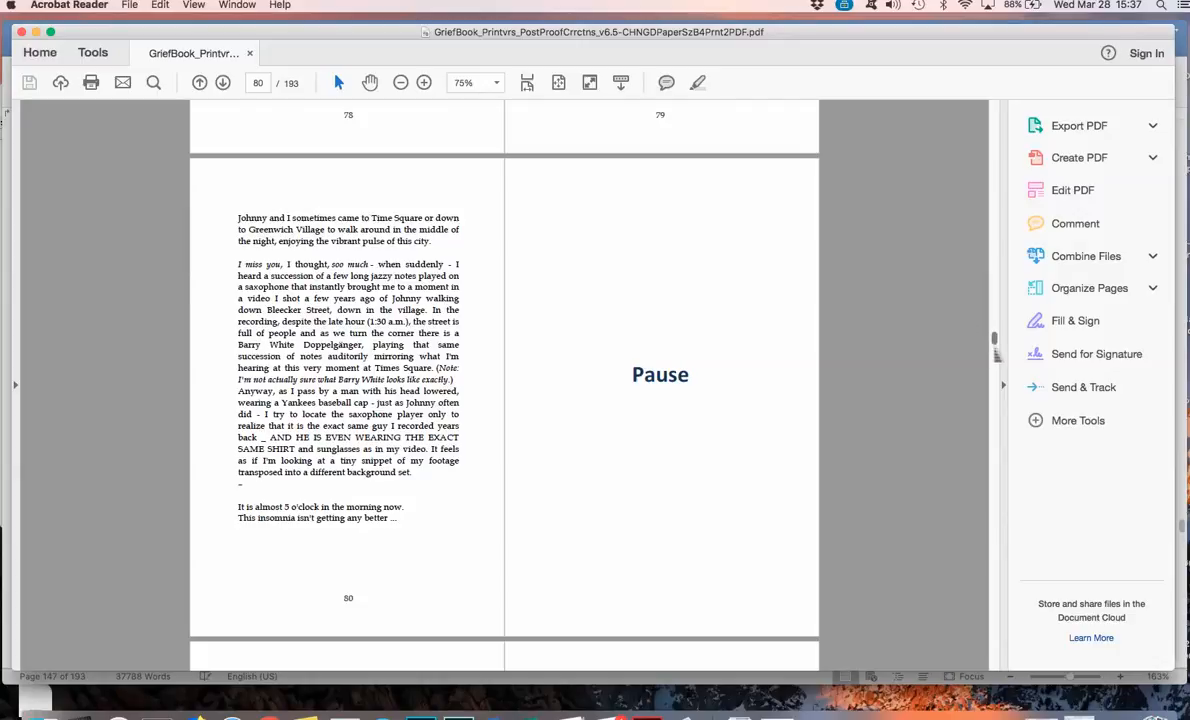
pyautogui.scroll(-3)
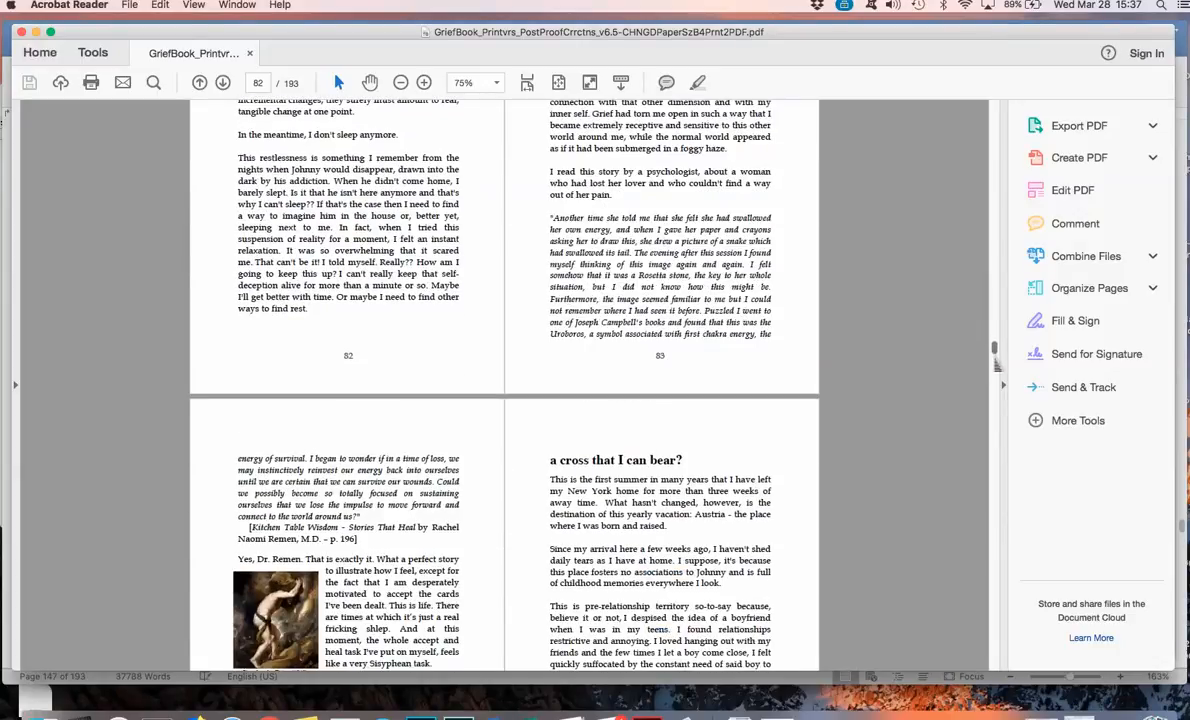
pyautogui.scroll(3)
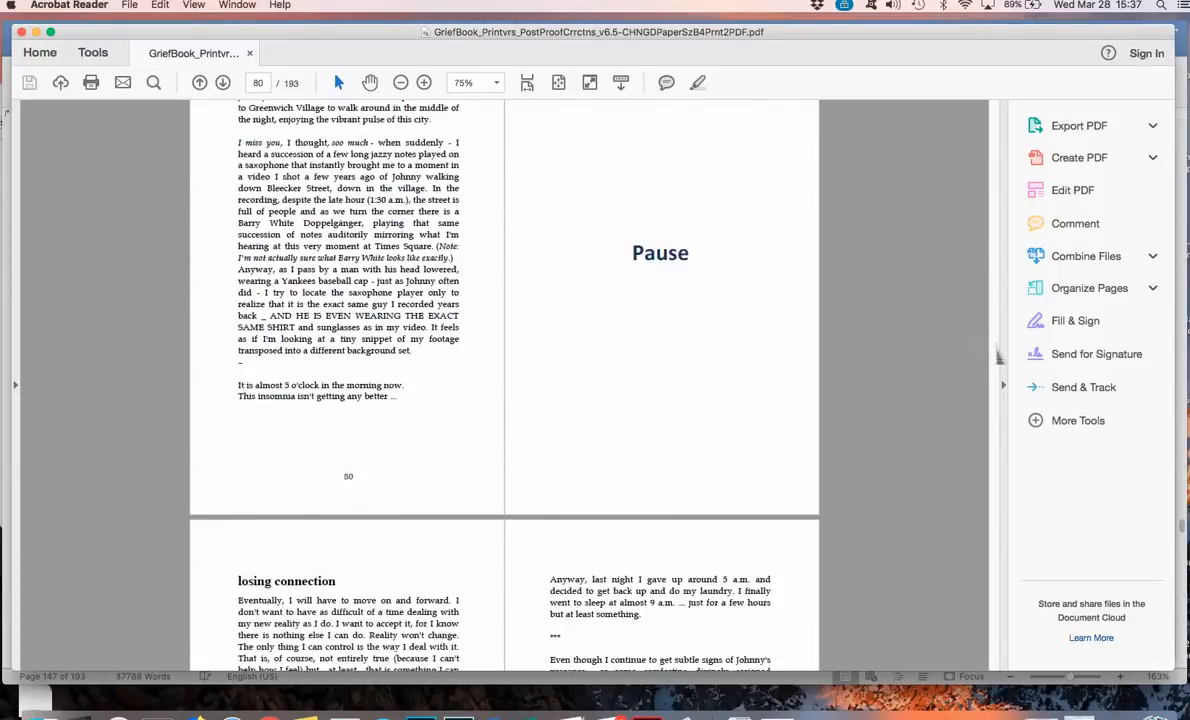
pyautogui.scroll(-3)
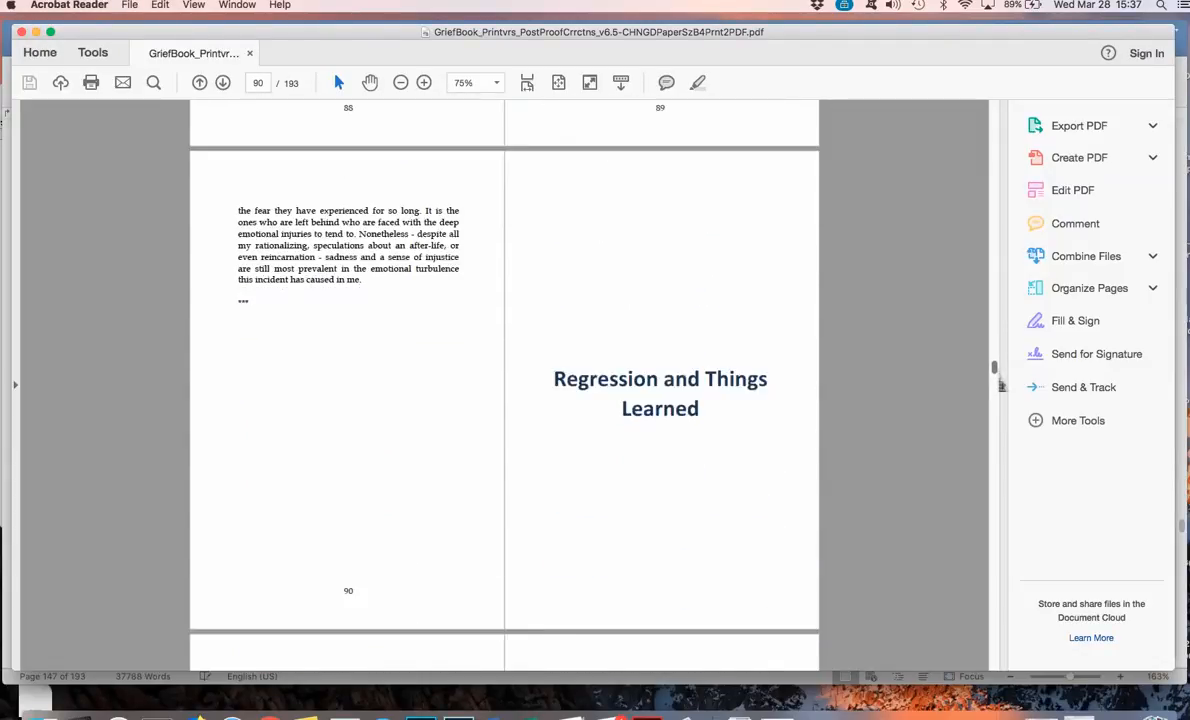
pyautogui.scroll(-3)
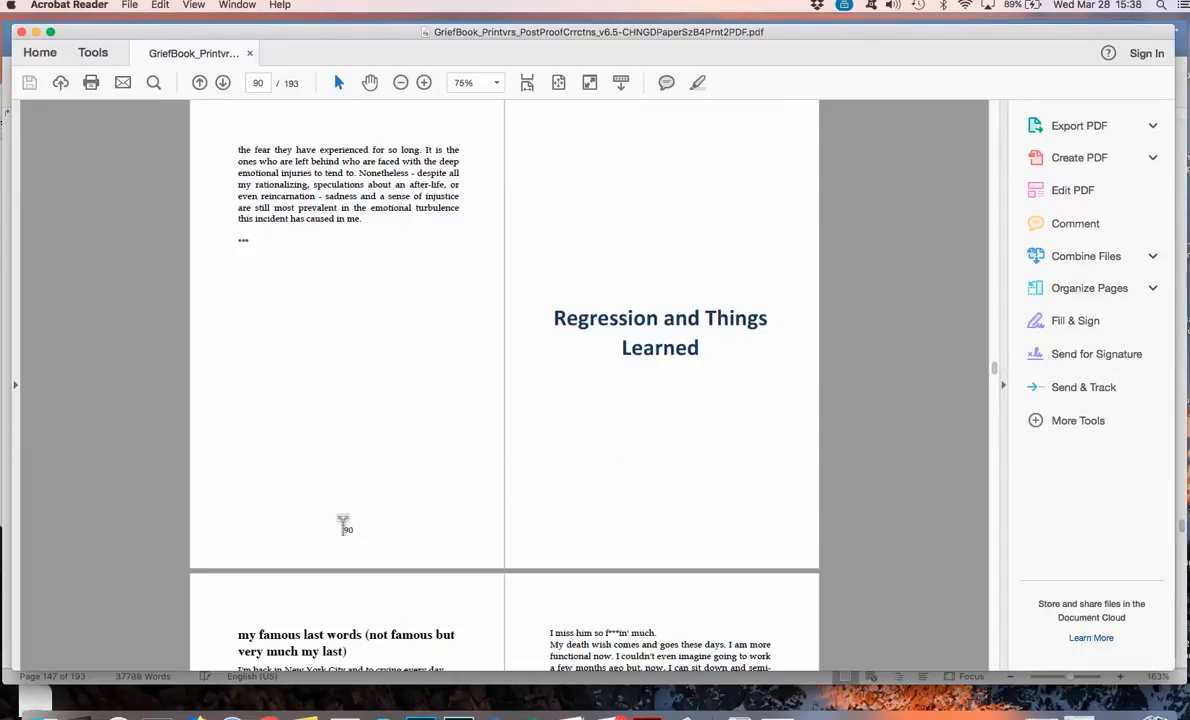
pyautogui.moveTo(830, 464)
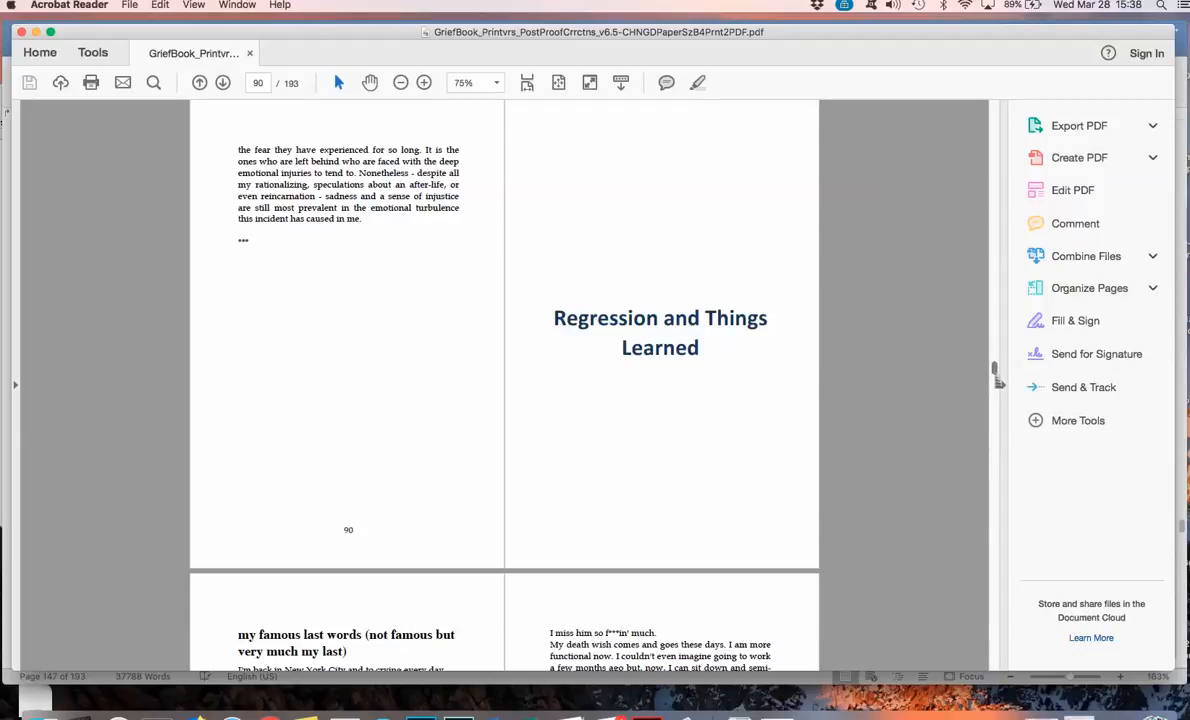
pyautogui.scroll(-3)
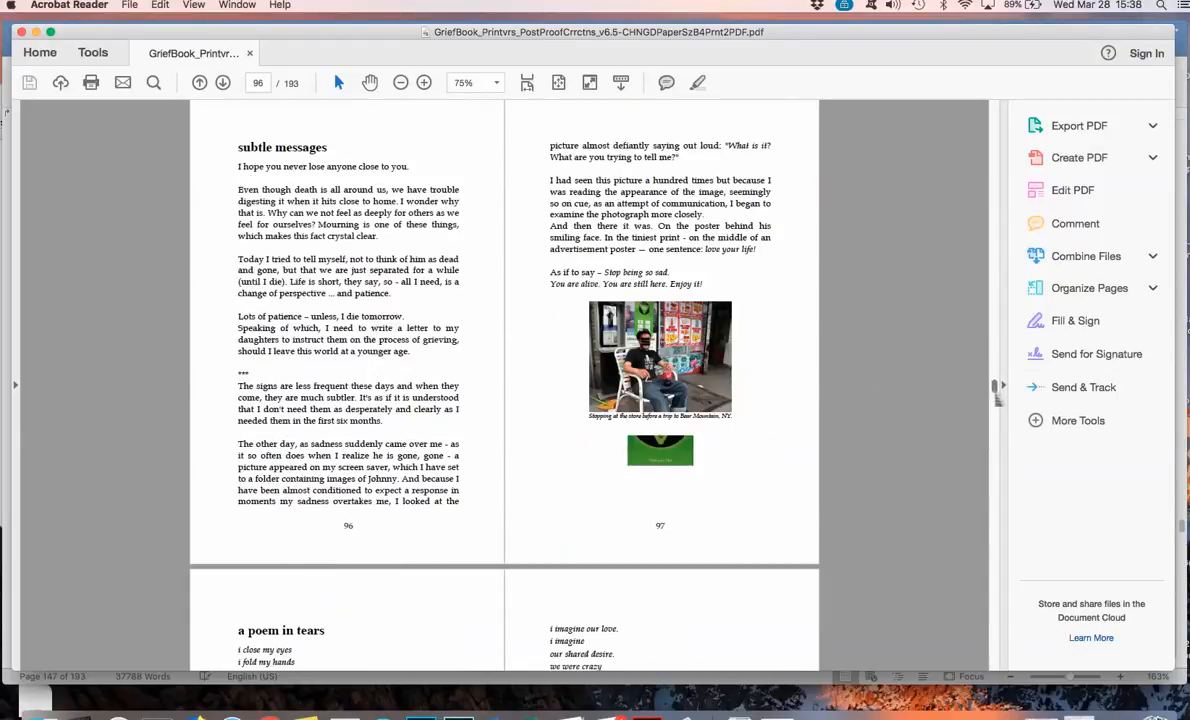
pyautogui.scroll(-3)
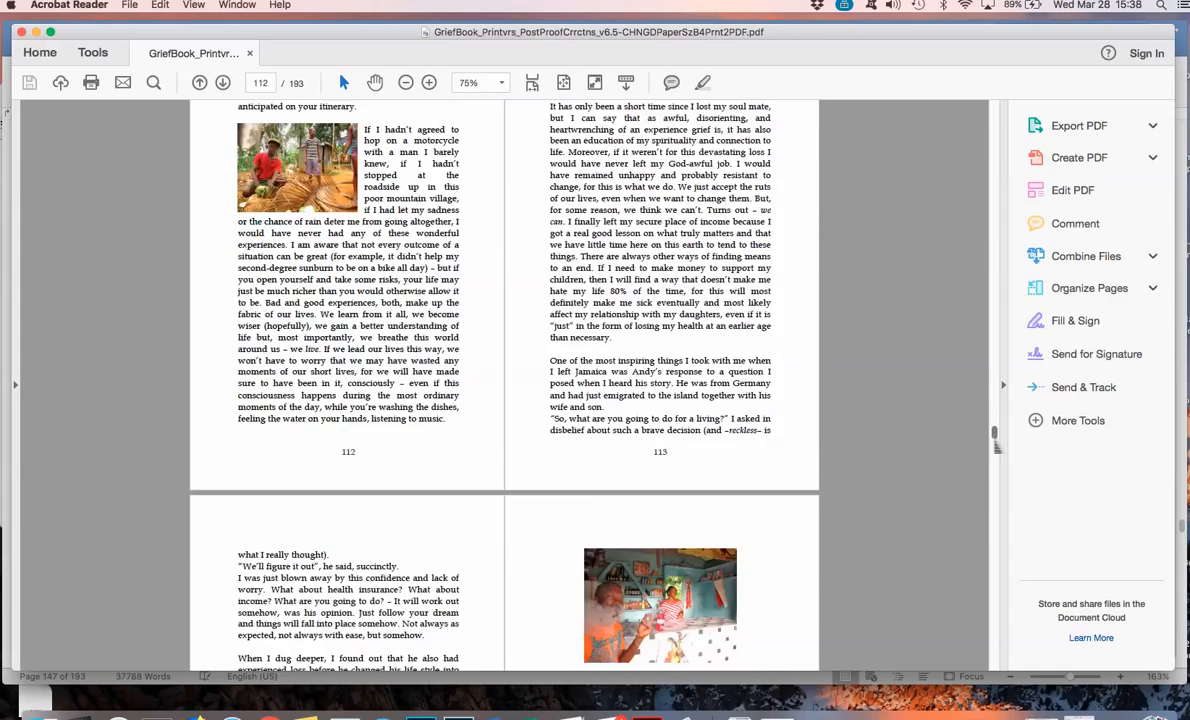